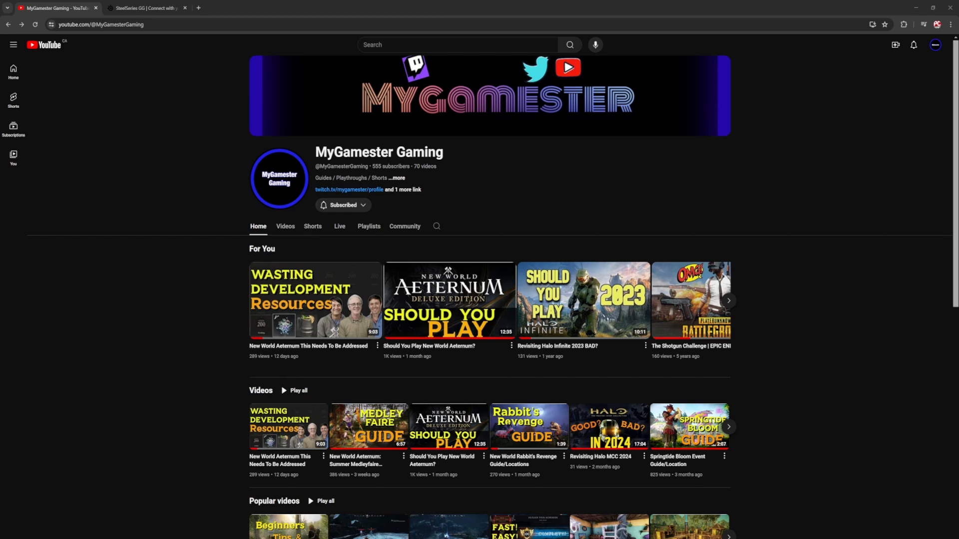
Step: Switch Chrome to the SteelSeries GG tab showing the steelseries.com/gg download page
left_click(145, 8)
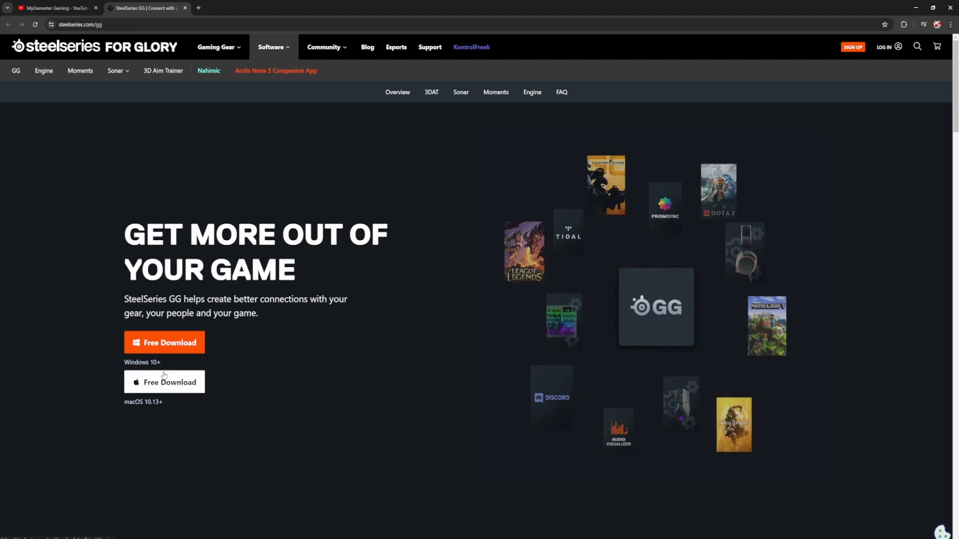
Step: In Sonar, route Game playback to Arctis 7 Game and Chat to Arctis 7 Chat
left_click(164, 342)
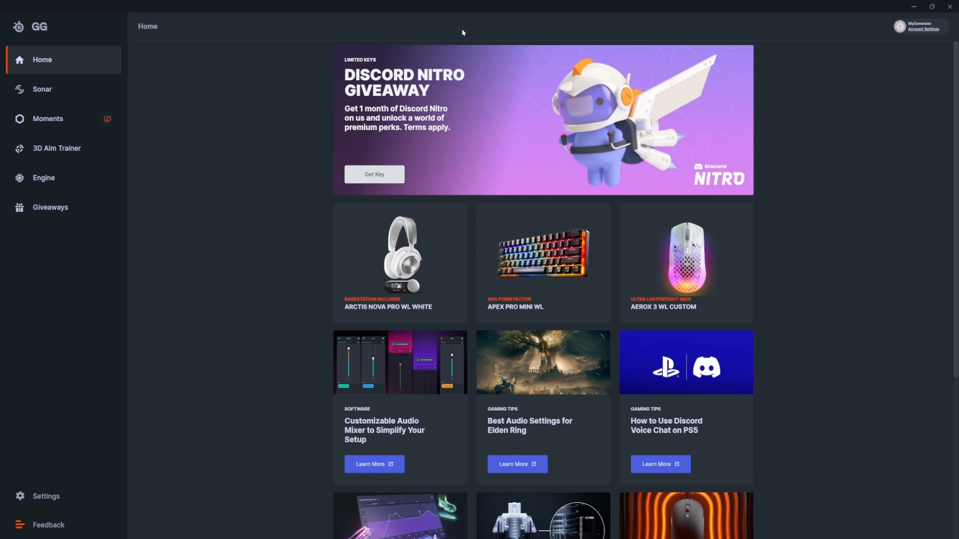
mouse_move(282, 65)
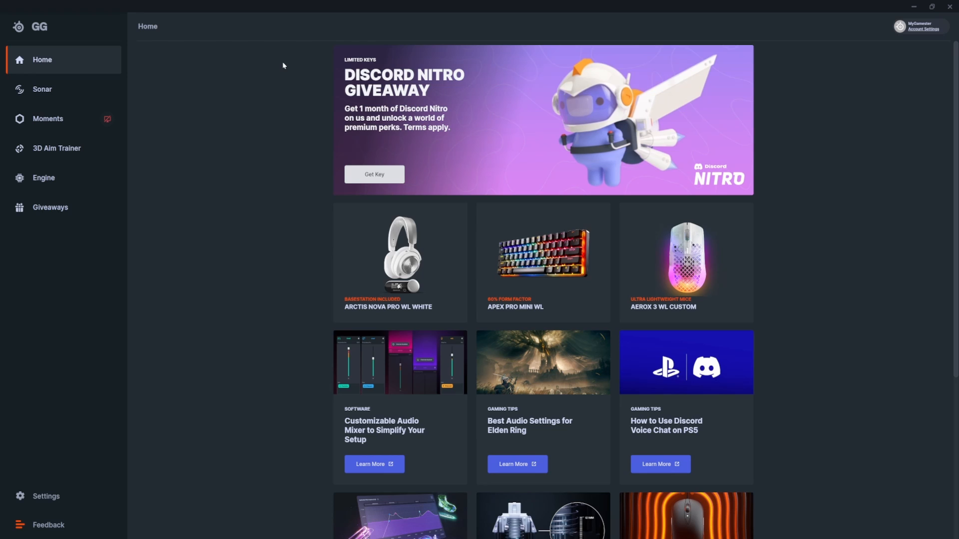
left_click(42, 89)
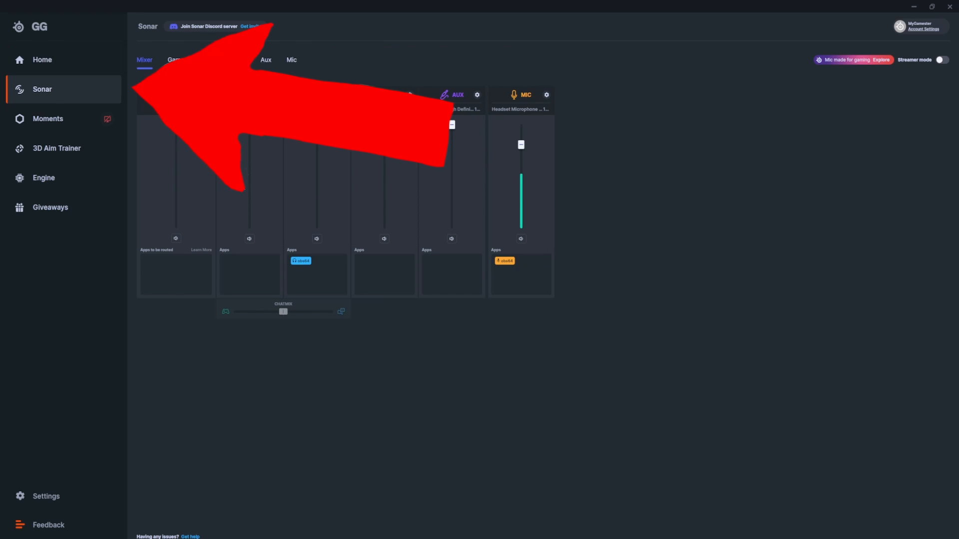
left_click(342, 98)
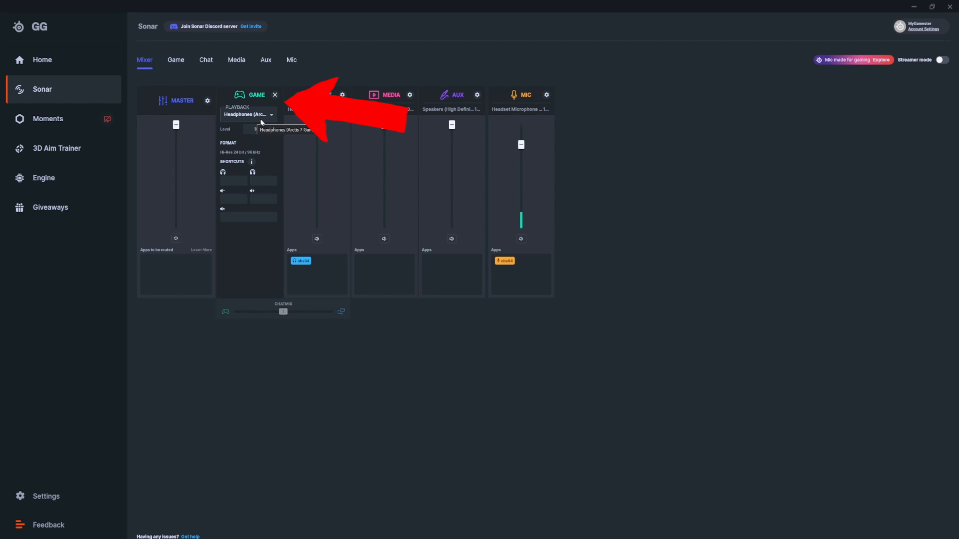
left_click(248, 115)
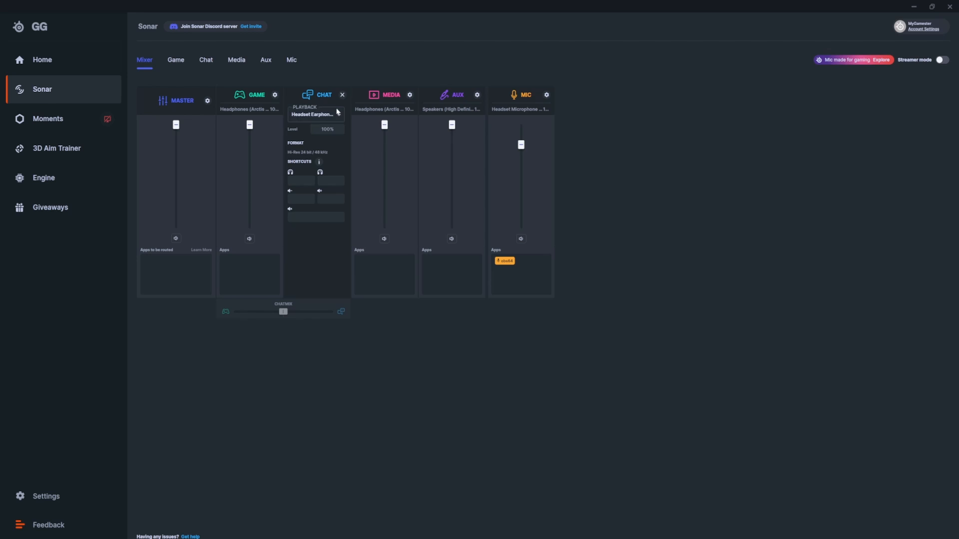
left_click(315, 114)
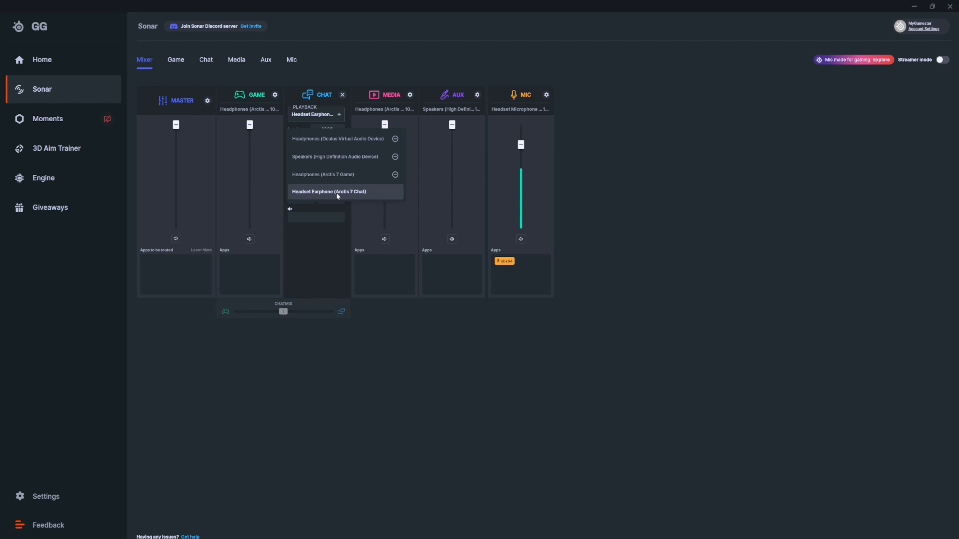
mouse_move(363, 190)
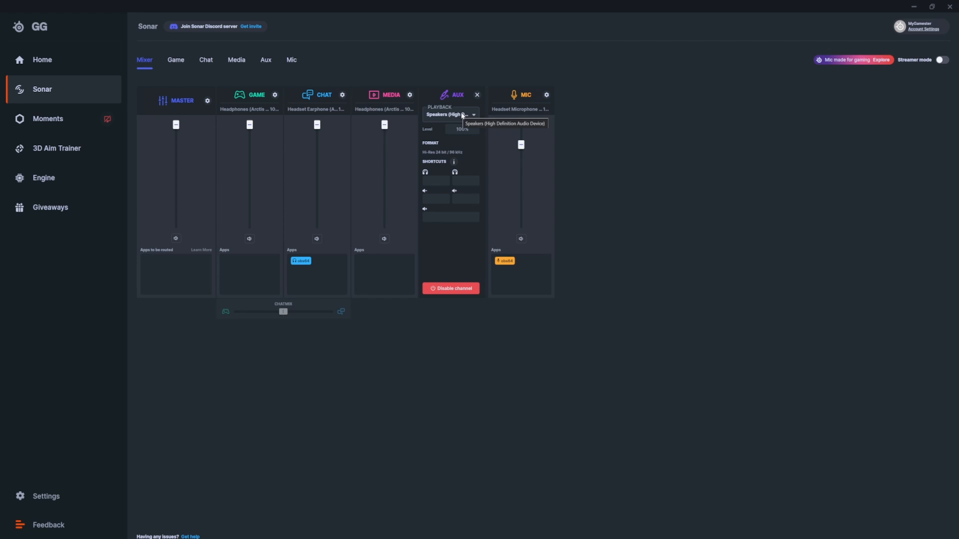
Step: Set the Mic input to Headset Microphone (Arctis 7 Chat) at 80% volume
left_click(450, 114)
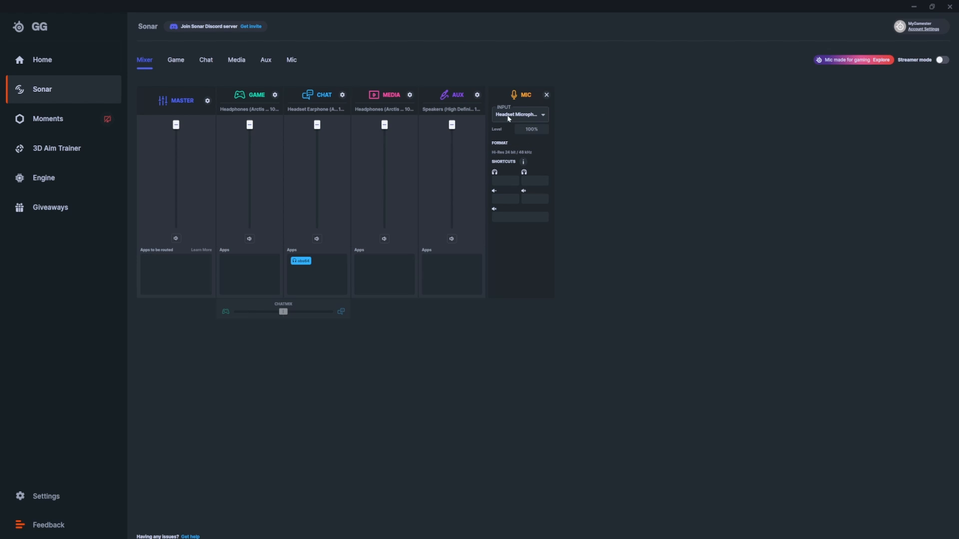
left_click(518, 114)
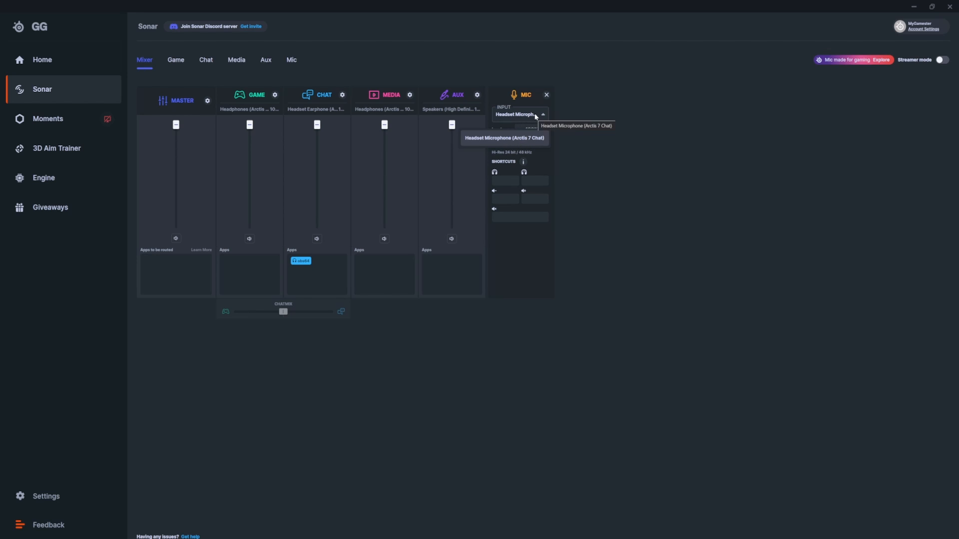
left_click(503, 138)
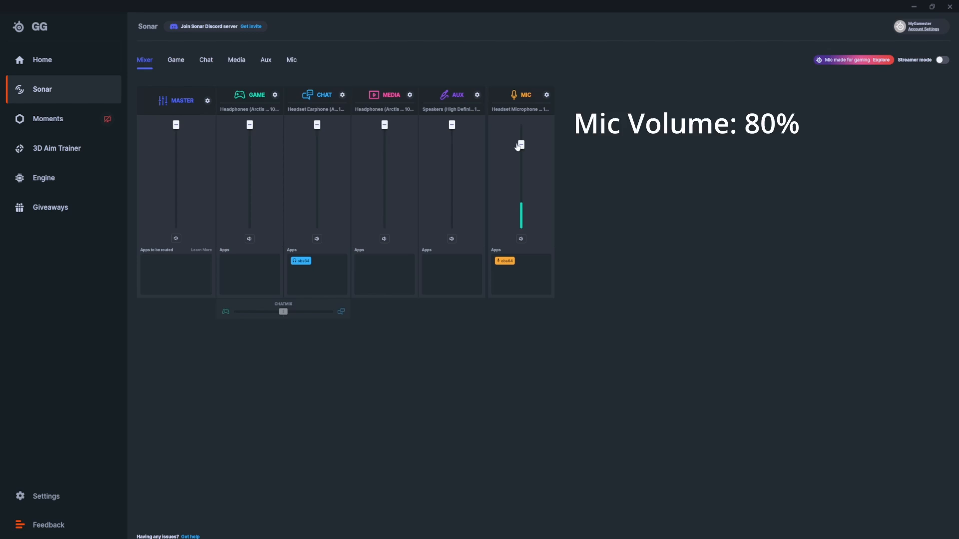
left_click(175, 59)
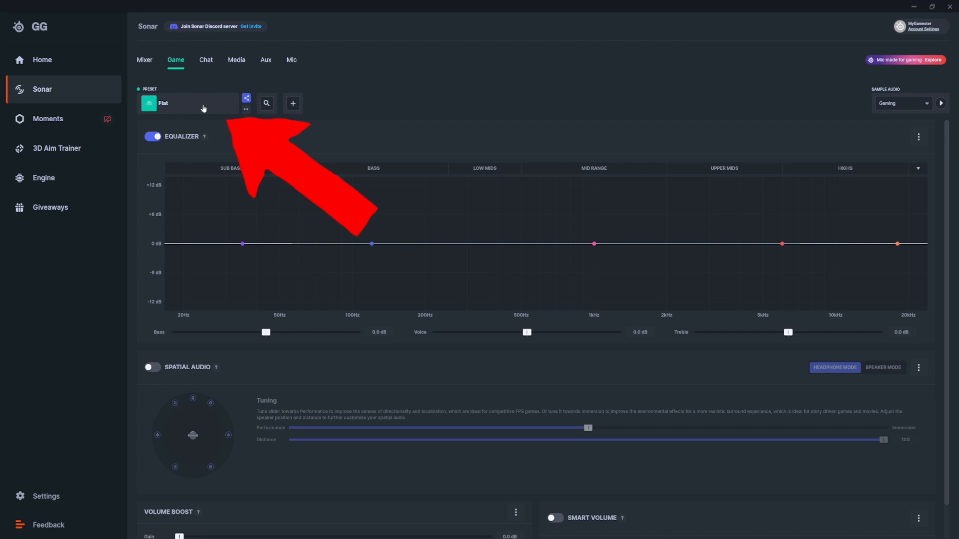
Step: Open the Game preset browser and search the preset list for COD Warzone 2
left_click(265, 102)
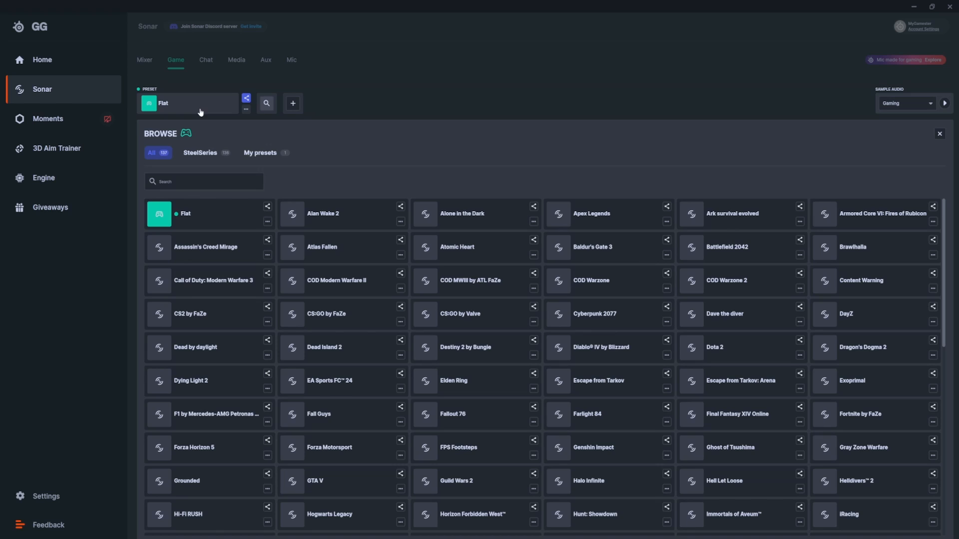
mouse_move(195, 102)
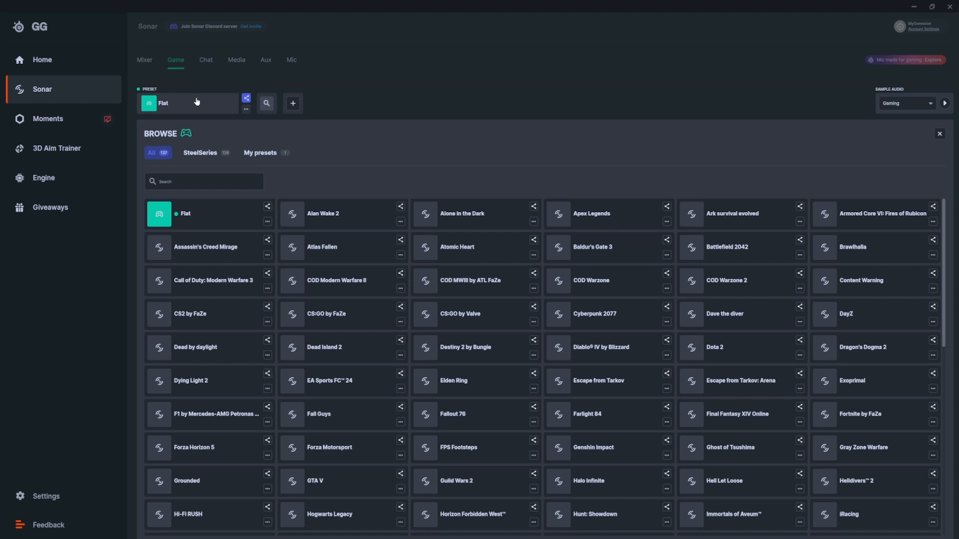
type("va")
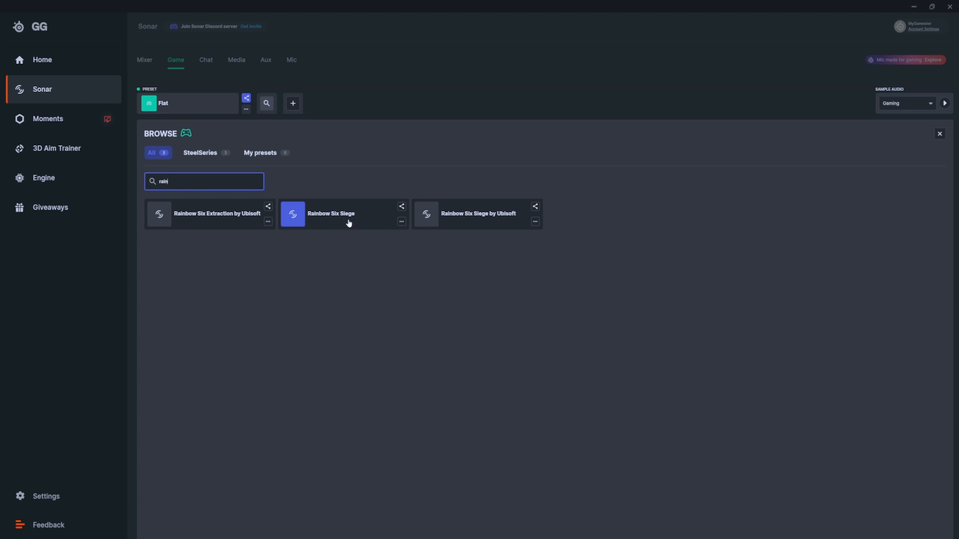
mouse_move(208, 214)
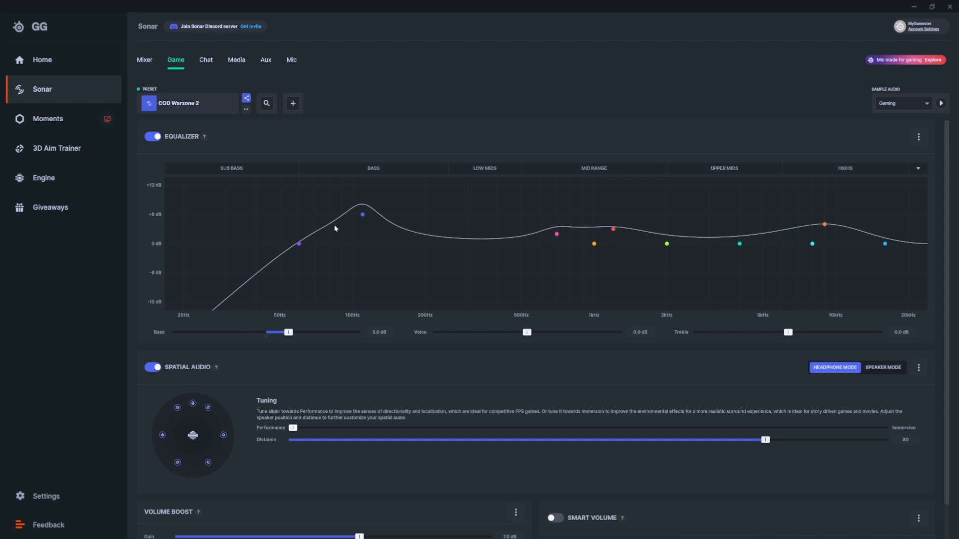
mouse_move(626, 256)
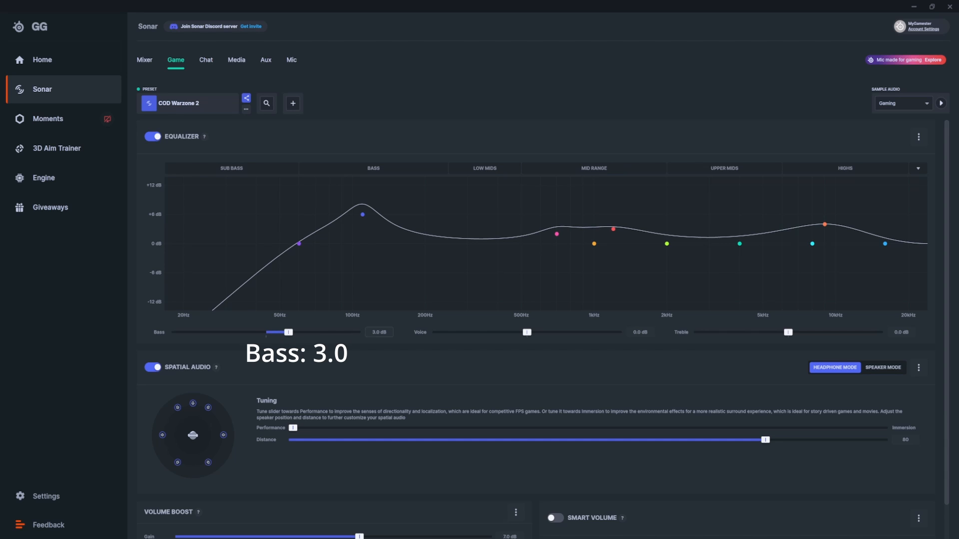
left_click(153, 367)
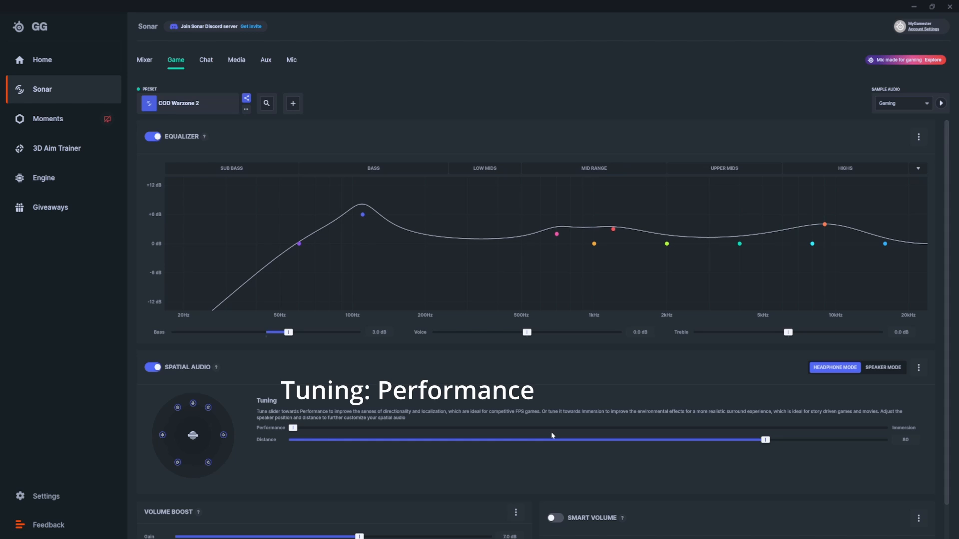
mouse_move(267, 431)
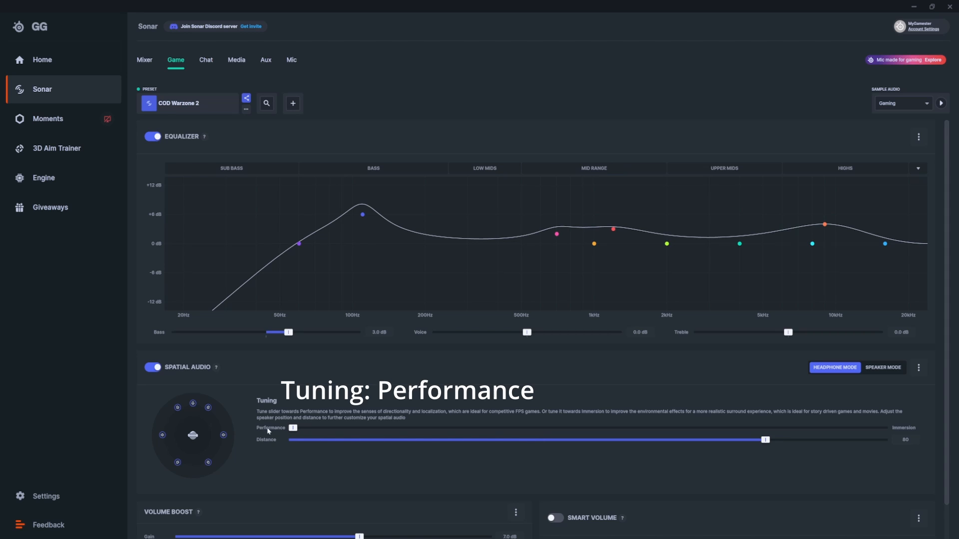
mouse_move(932, 443)
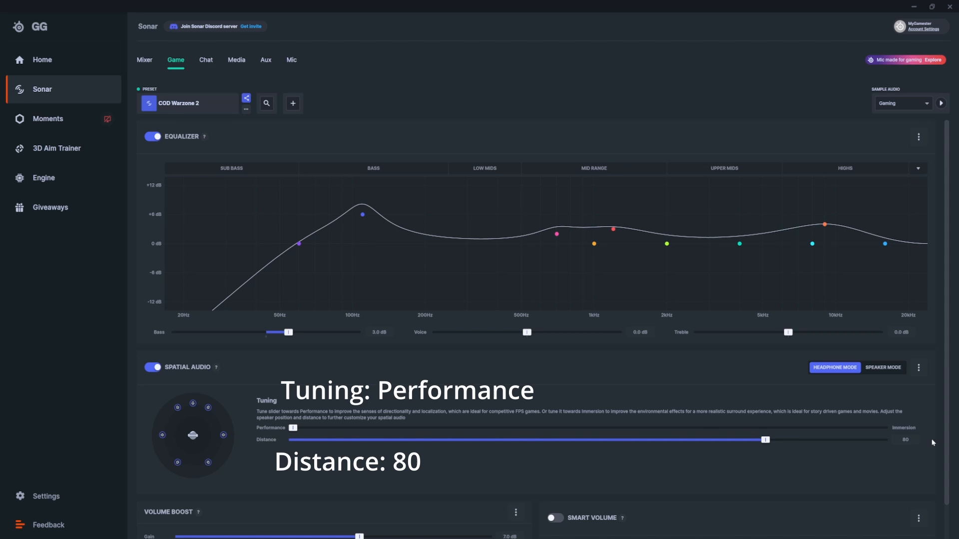
scroll("down", 3)
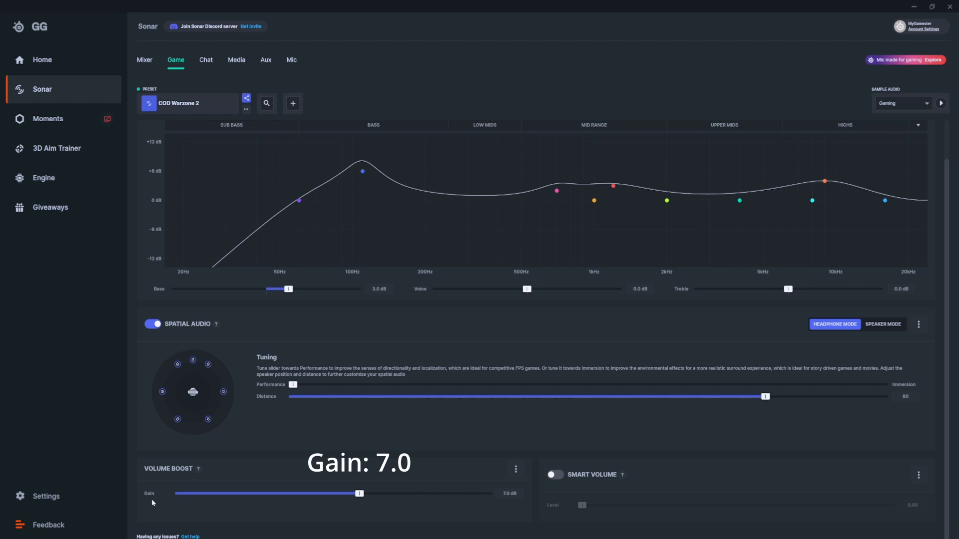
mouse_move(439, 506)
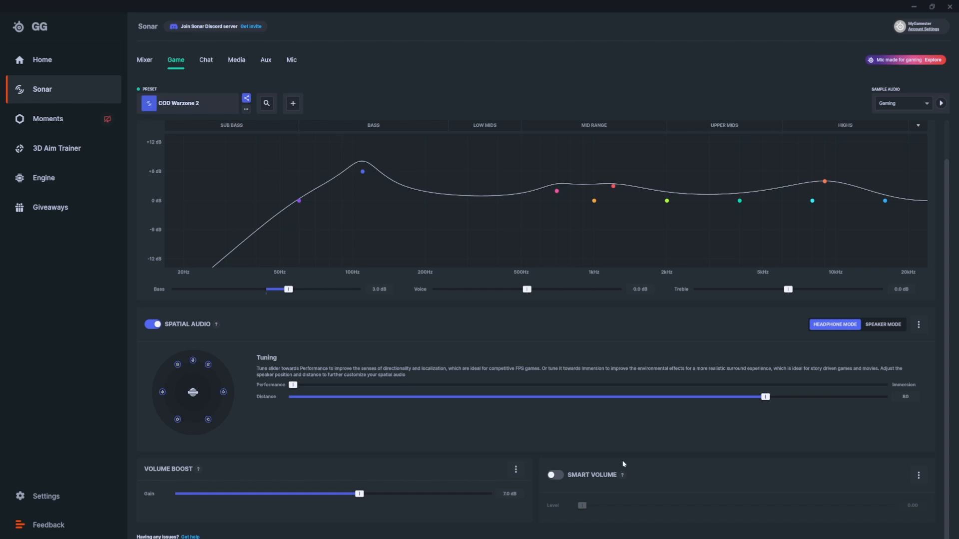
left_click(207, 59)
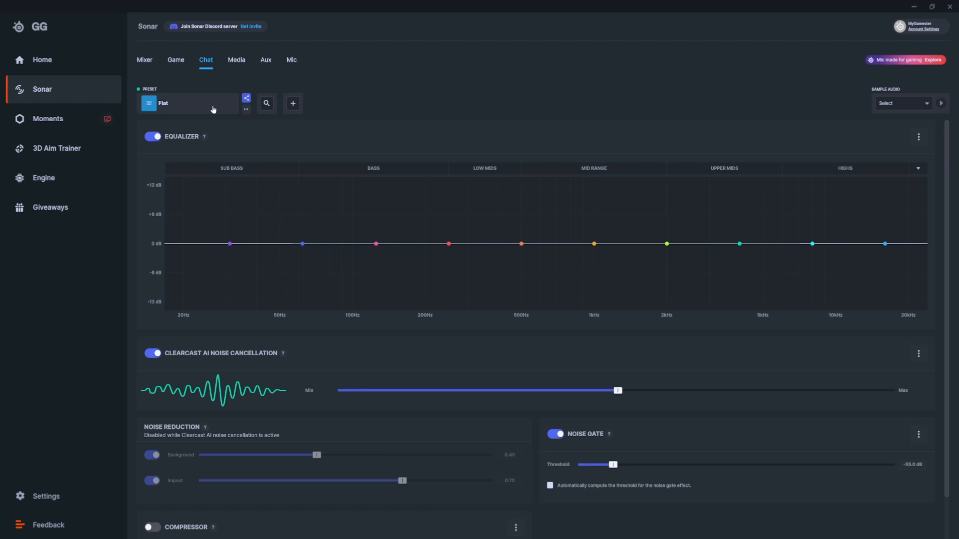
mouse_move(180, 104)
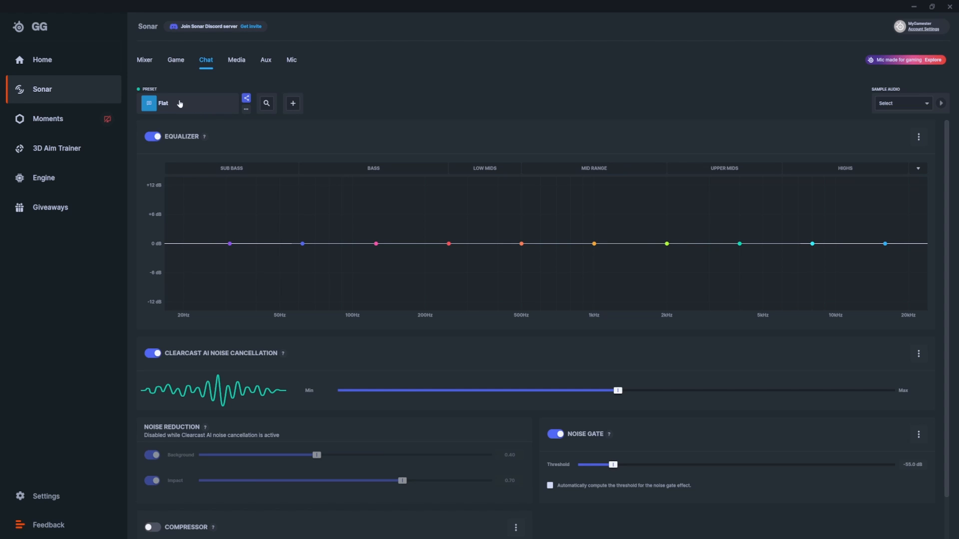
mouse_move(188, 104)
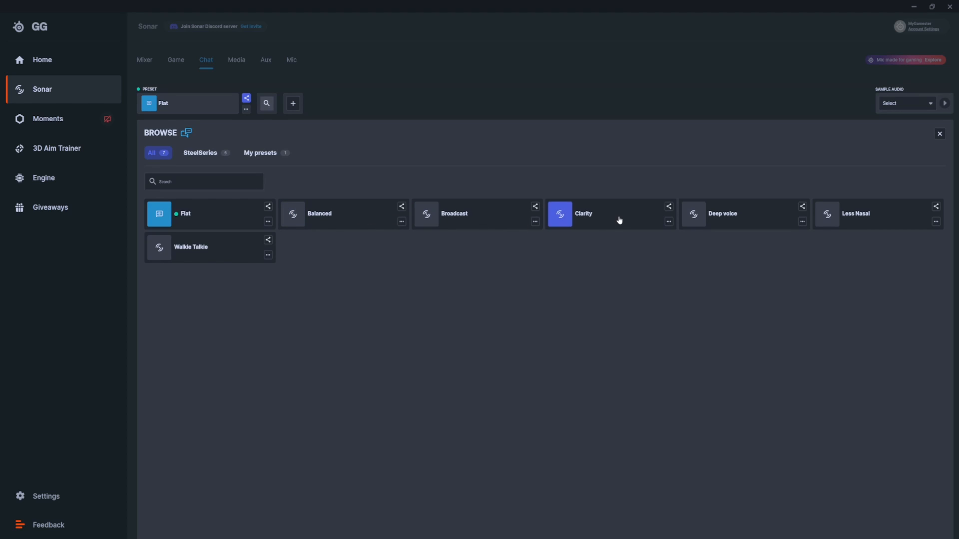
Step: Keep the Chat noise gate at -55 dB and turn ClearCast AI noise cancellation on at 50%
left_click(940, 133)
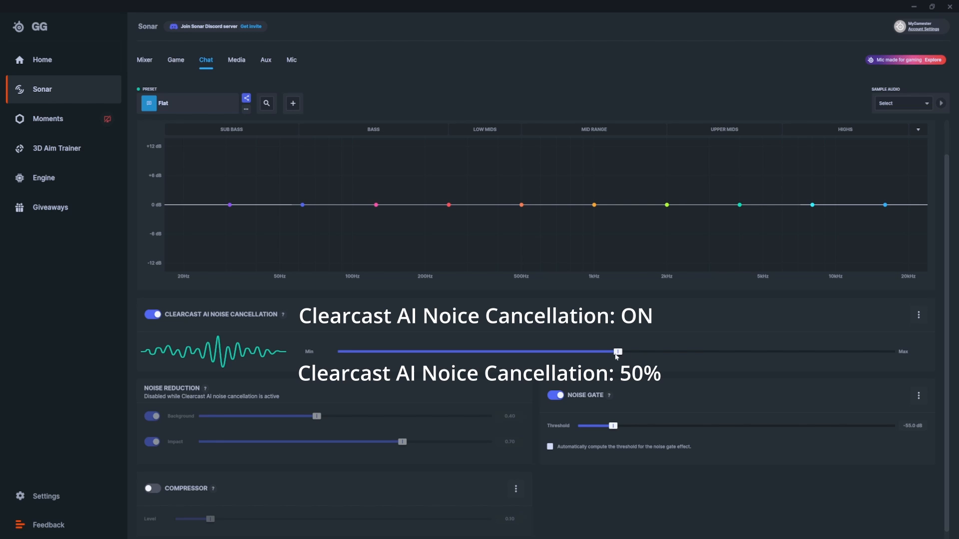
scroll("down", 3)
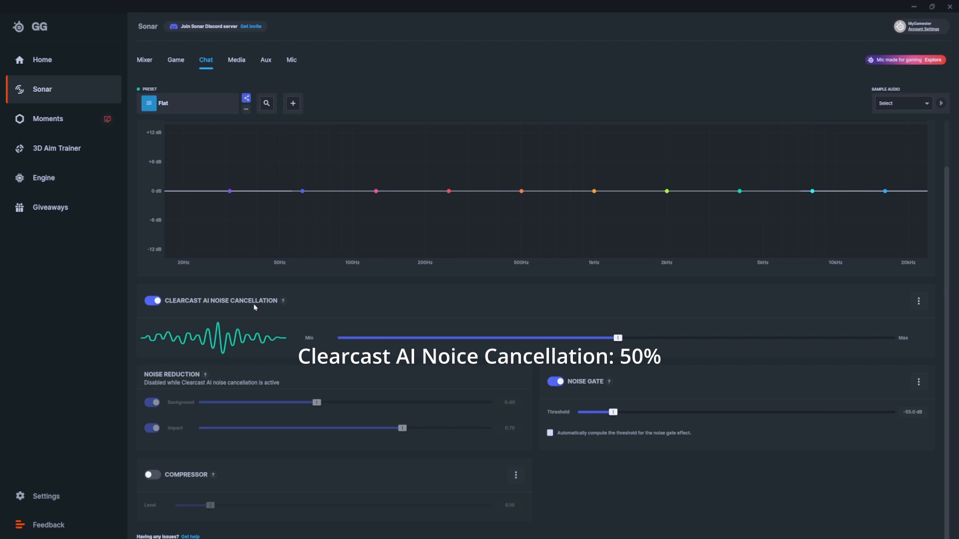
left_click(152, 300)
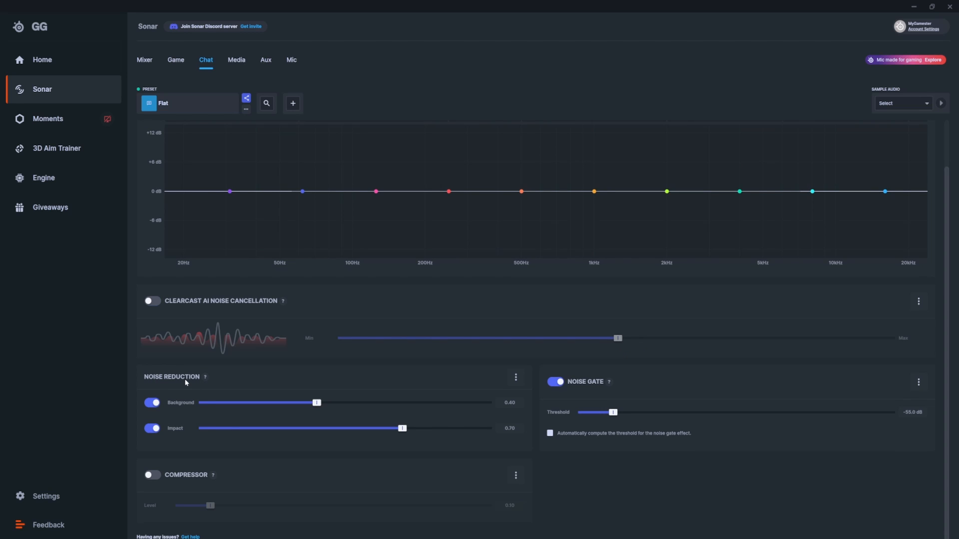
mouse_move(279, 361)
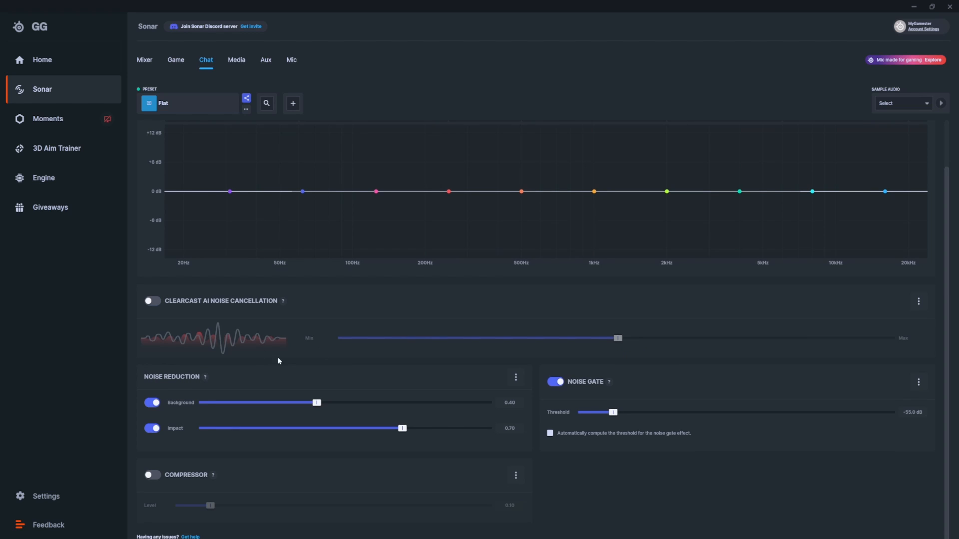
mouse_move(317, 403)
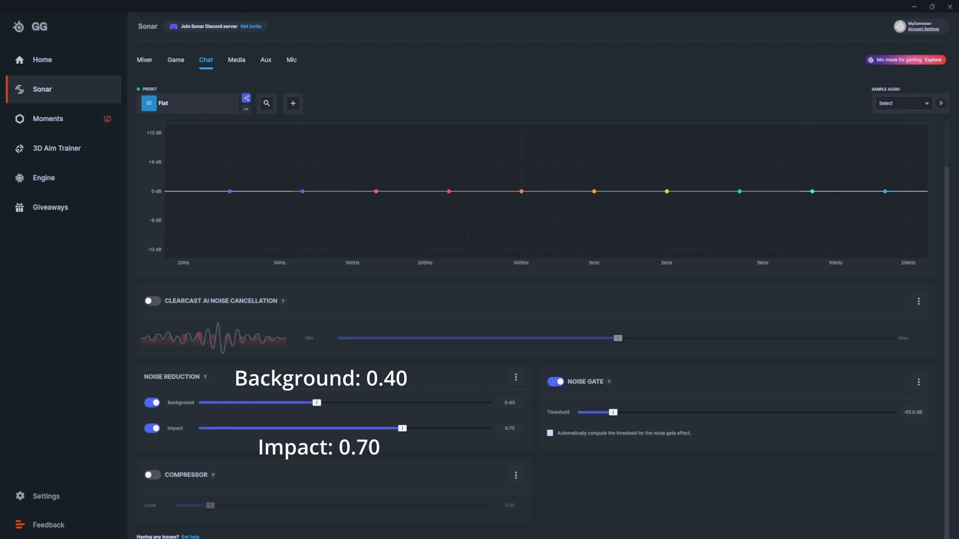
mouse_move(186, 452)
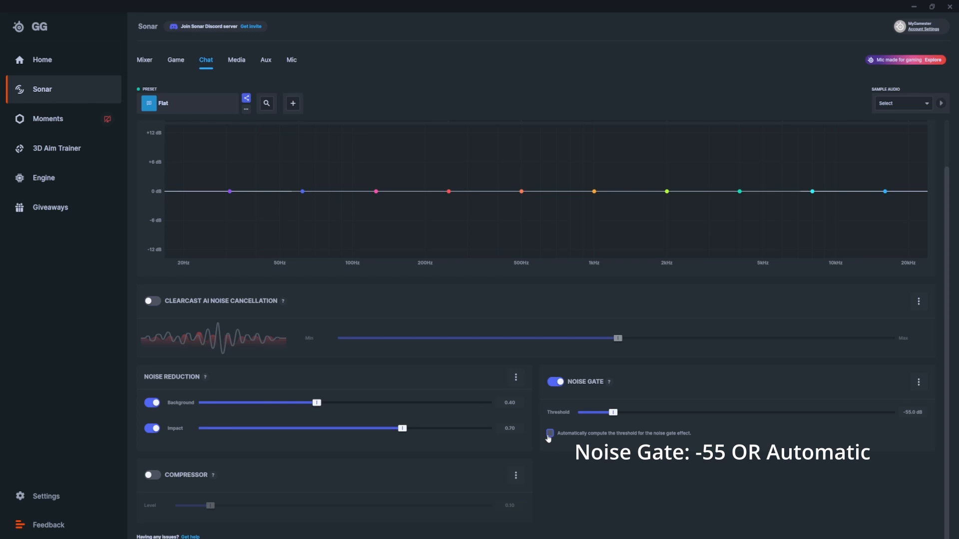
left_click(548, 434)
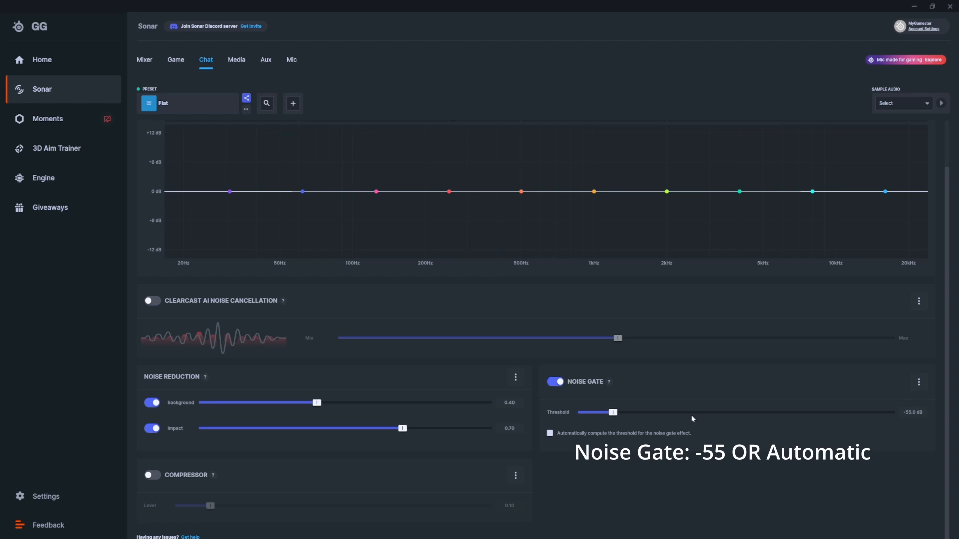
left_click(151, 300)
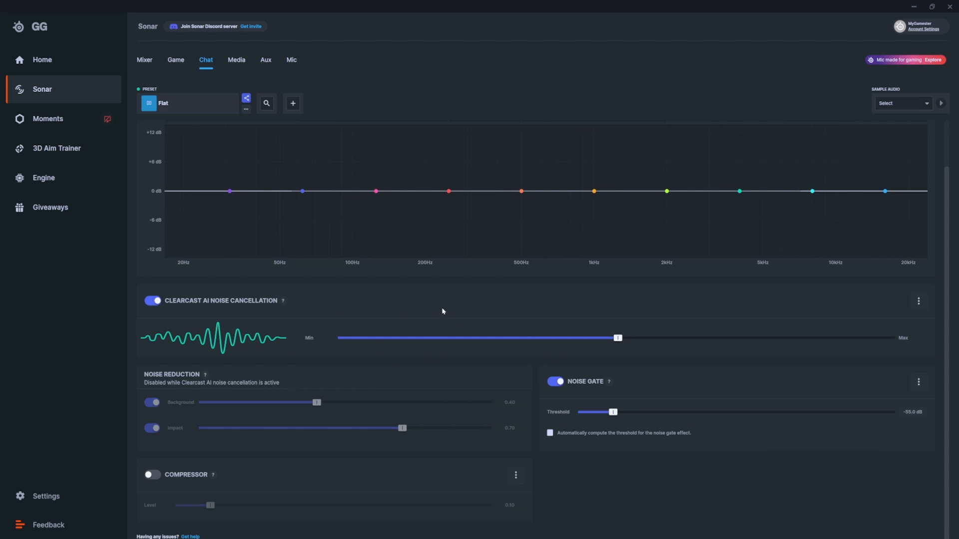
mouse_move(504, 349)
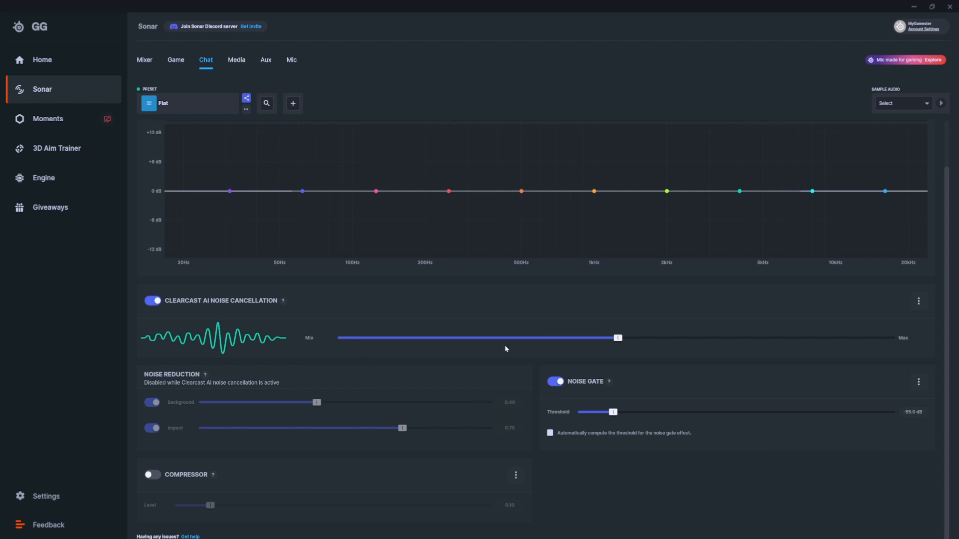
mouse_move(535, 320)
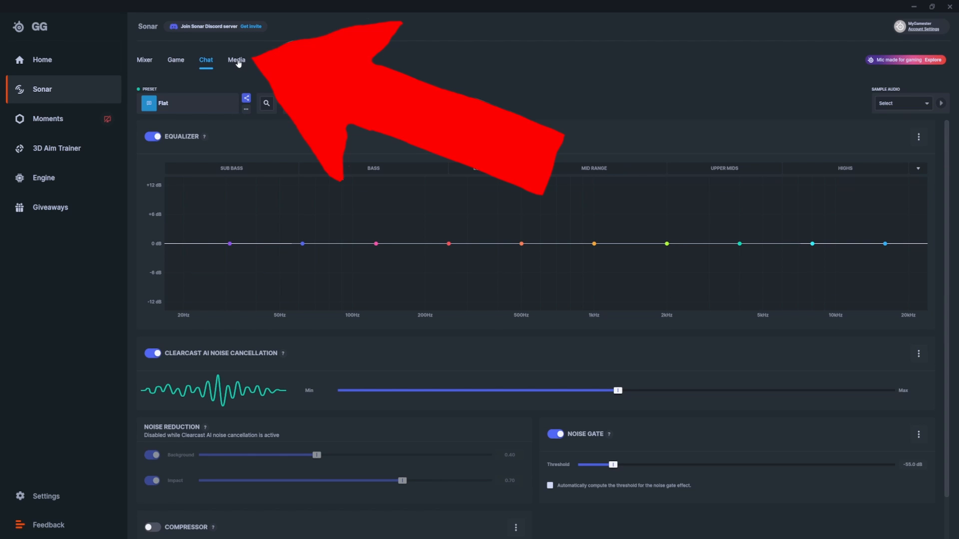
Step: Give Media the Music: Deep Bass preset with spatial audio on, then browse Aux presets
left_click(237, 60)
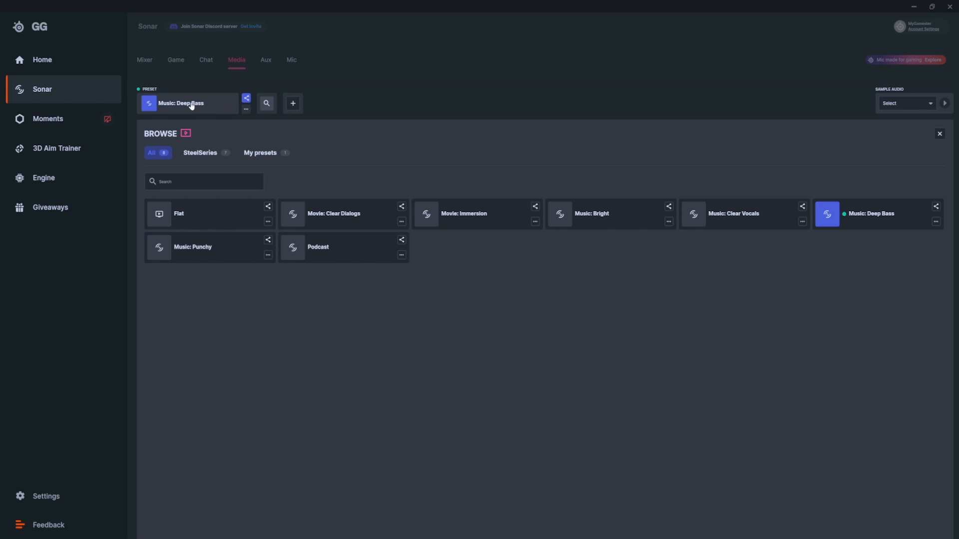
mouse_move(884, 218)
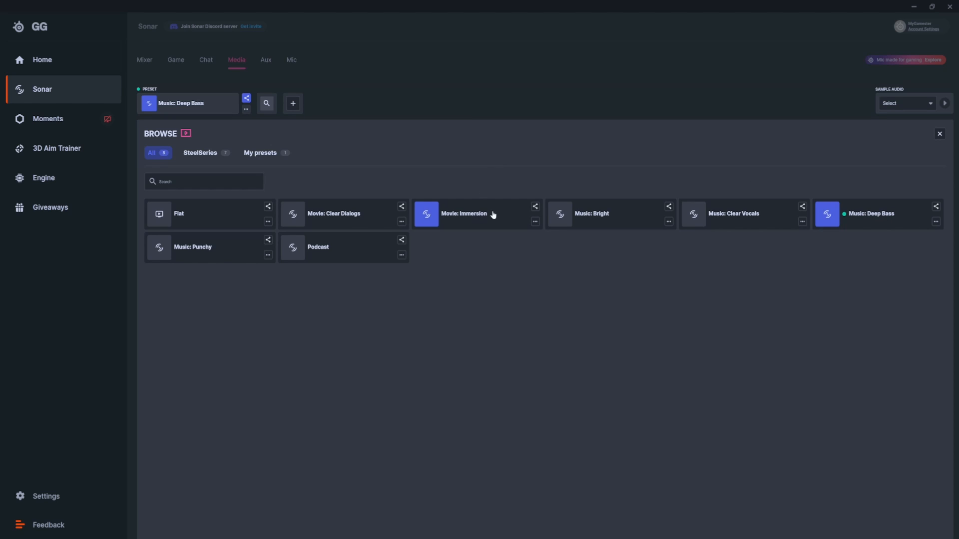
mouse_move(468, 220)
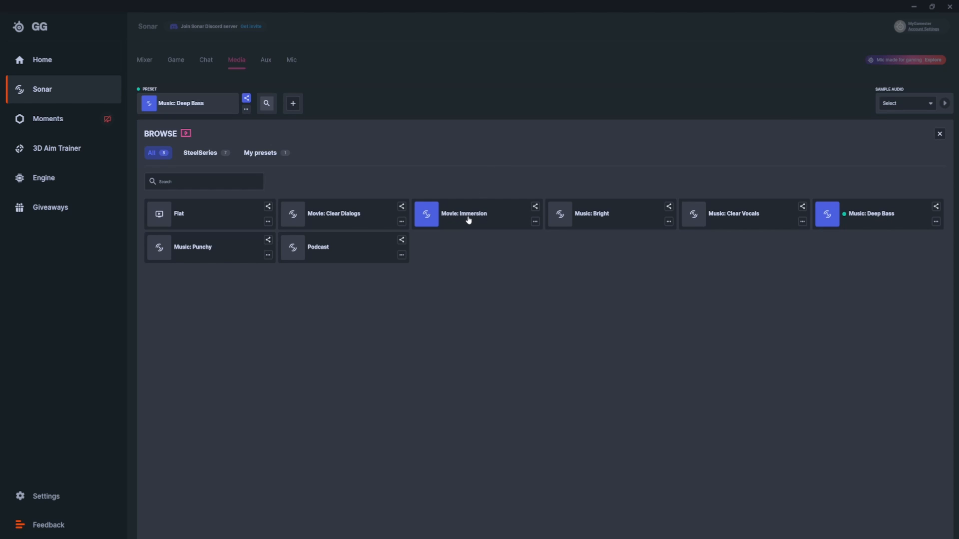
left_click(939, 134)
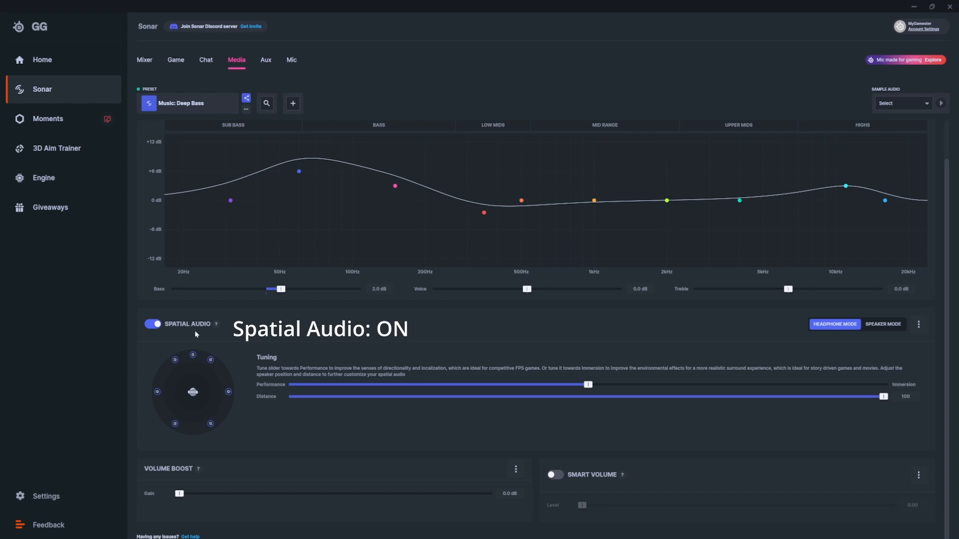
mouse_move(196, 335)
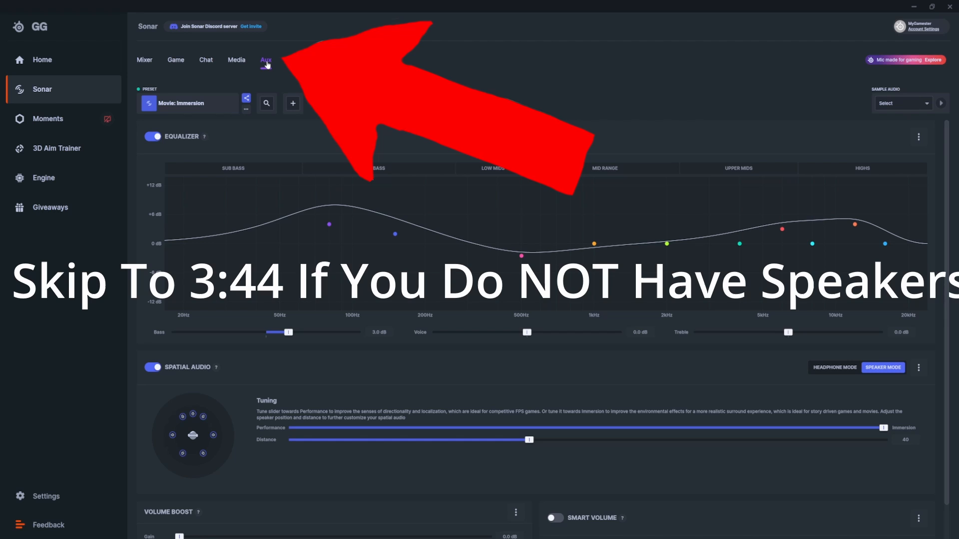
left_click(266, 103)
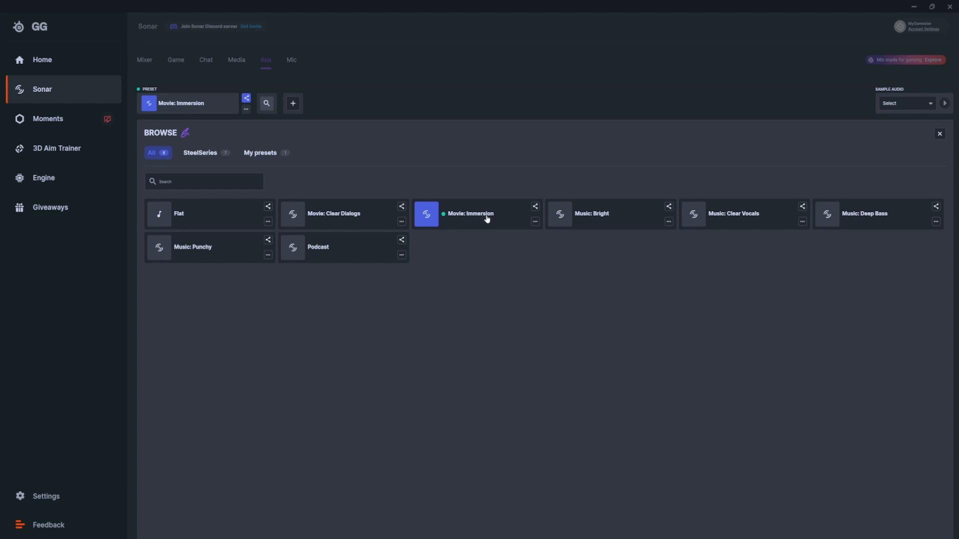
Step: Keep Aux on Movie: Immersion with speaker-mode spatial audio, volume boost and smart volume off
left_click(939, 133)
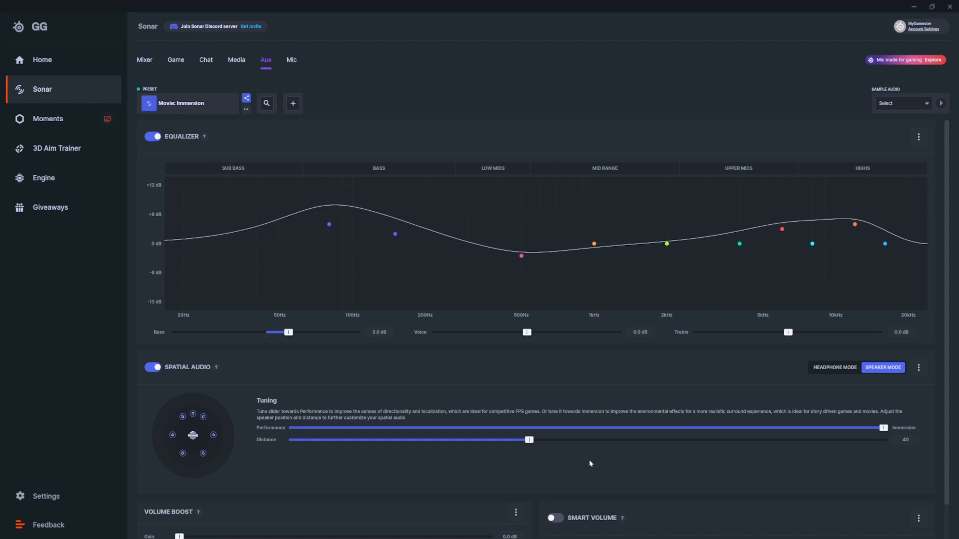
scroll("down", 3)
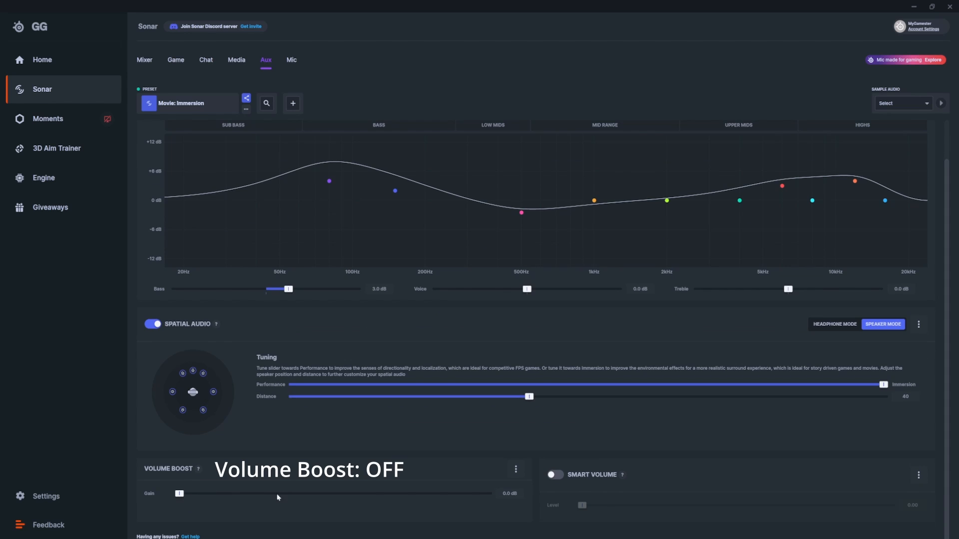
mouse_move(619, 482)
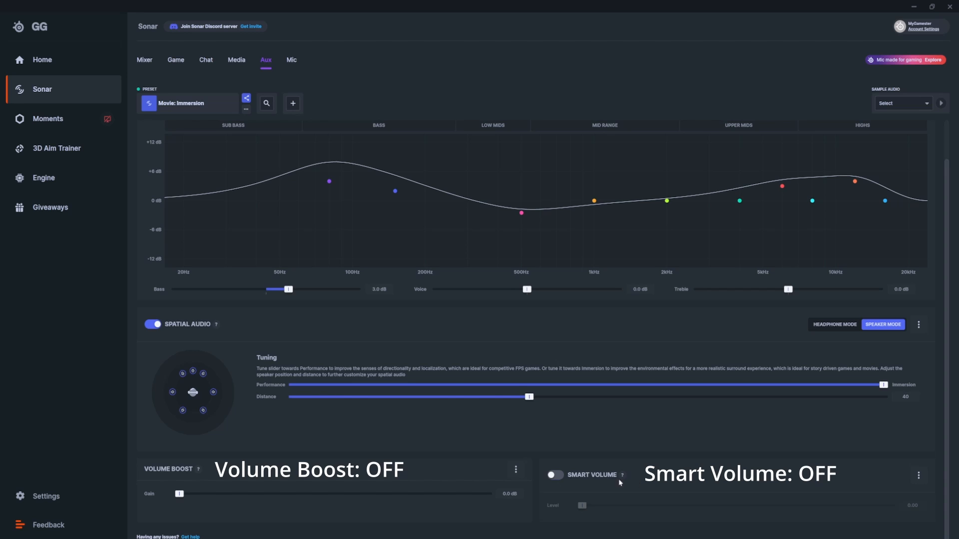
scroll("up", 3)
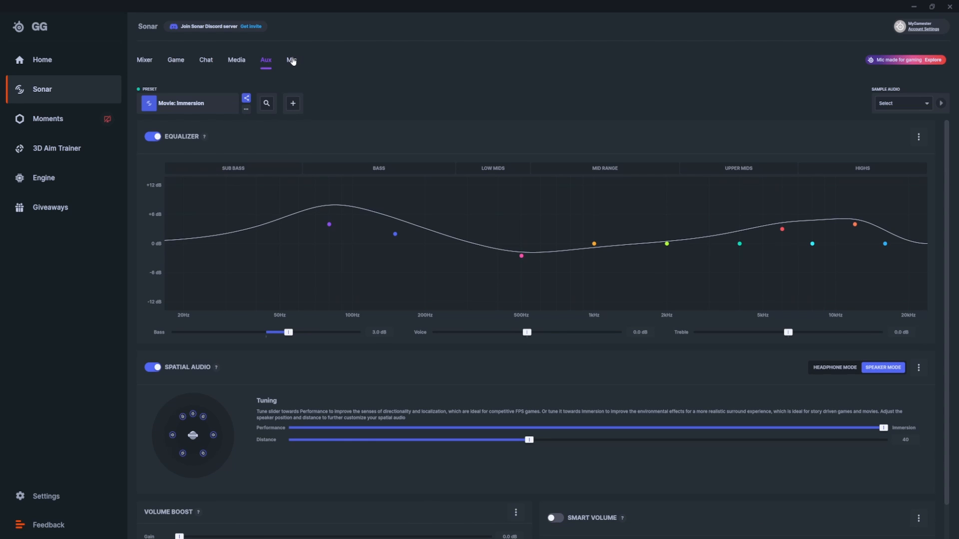
Step: Give Mic Clarity Low Pitch, ClearCast at 25%, a -43 dB noise gate, compressor off
left_click(292, 60)
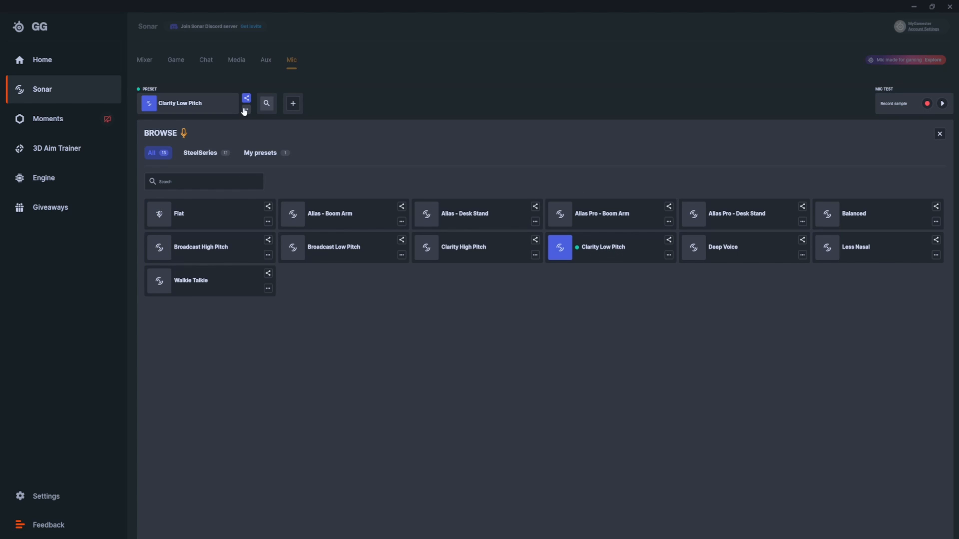
left_click(939, 134)
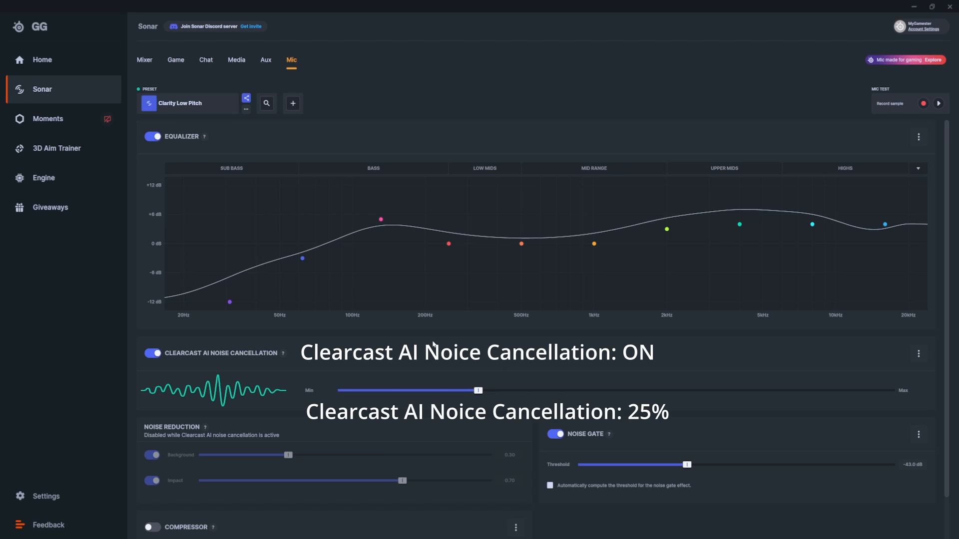
scroll("down", 3)
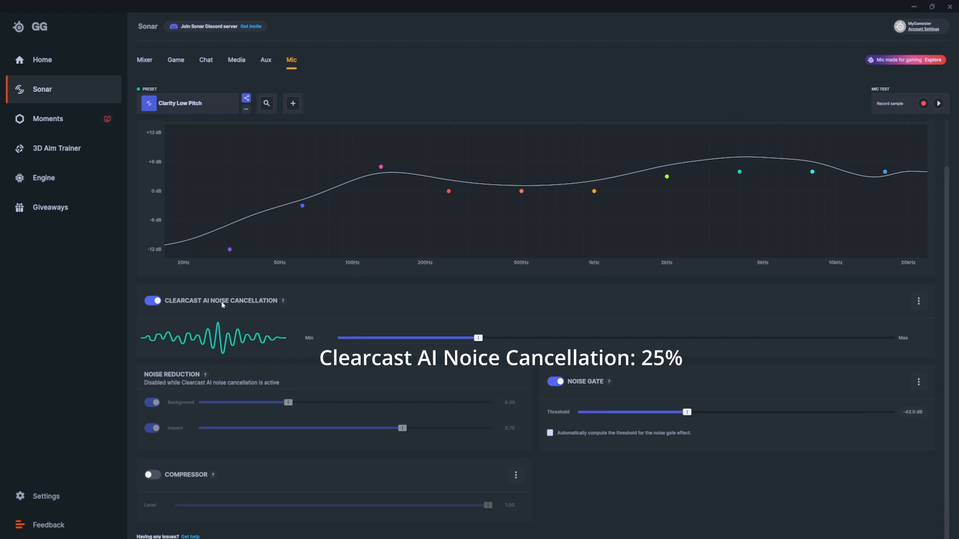
left_click(152, 300)
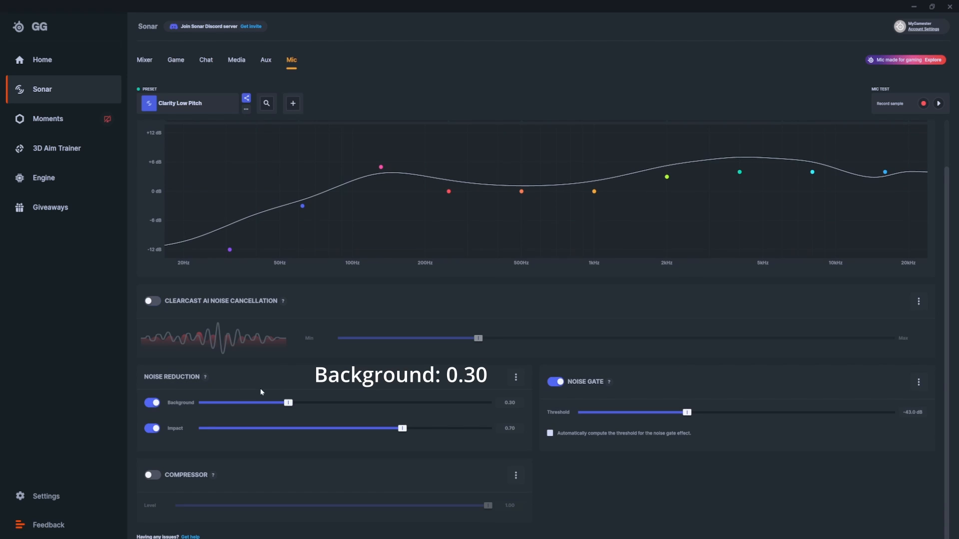
mouse_move(309, 400)
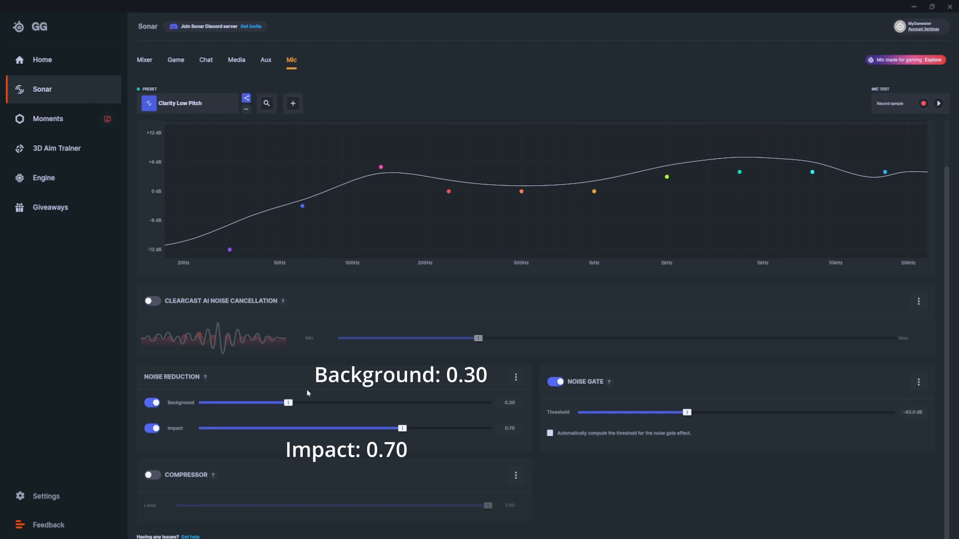
mouse_move(482, 390)
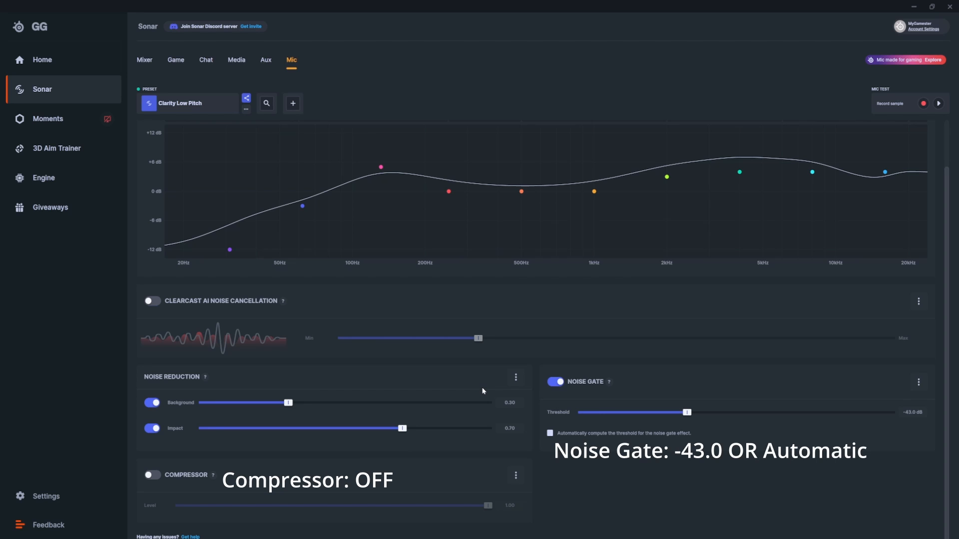
left_click(549, 433)
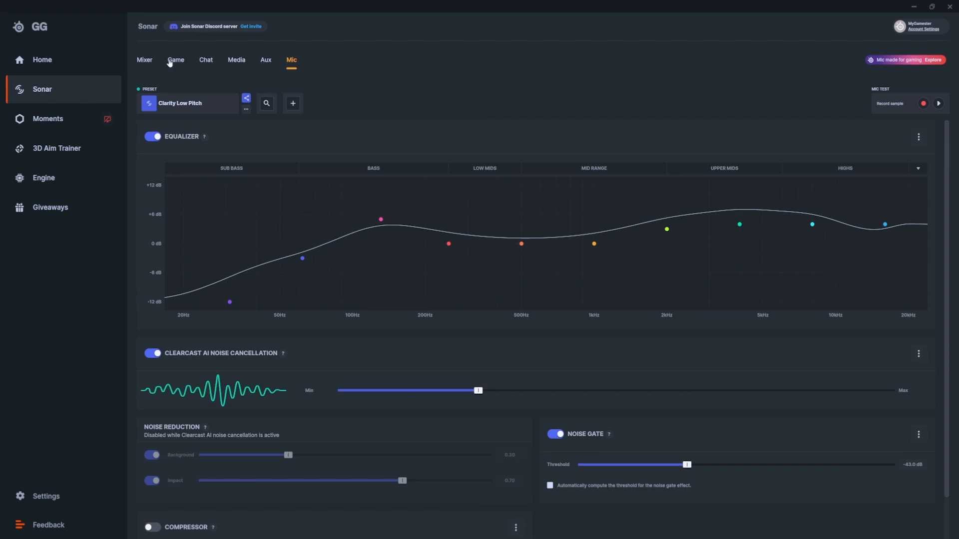
Step: Return to the Sonar Mixer view to route apps to the Media channel
left_click(144, 60)
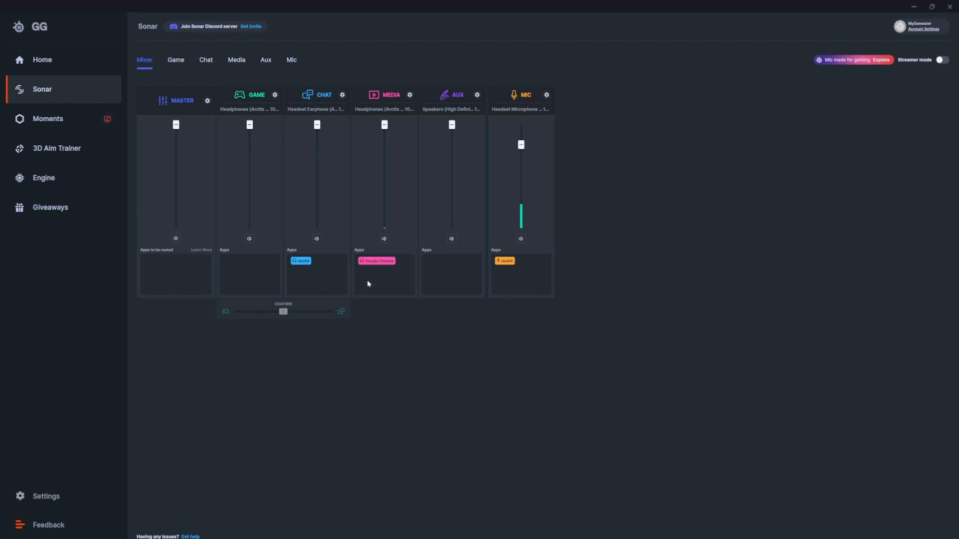
mouse_move(387, 280)
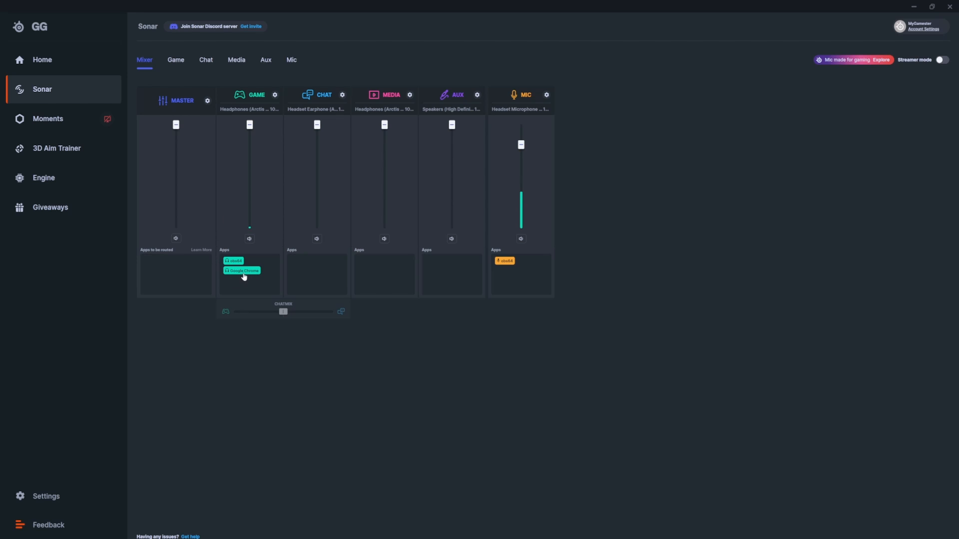
mouse_move(250, 284)
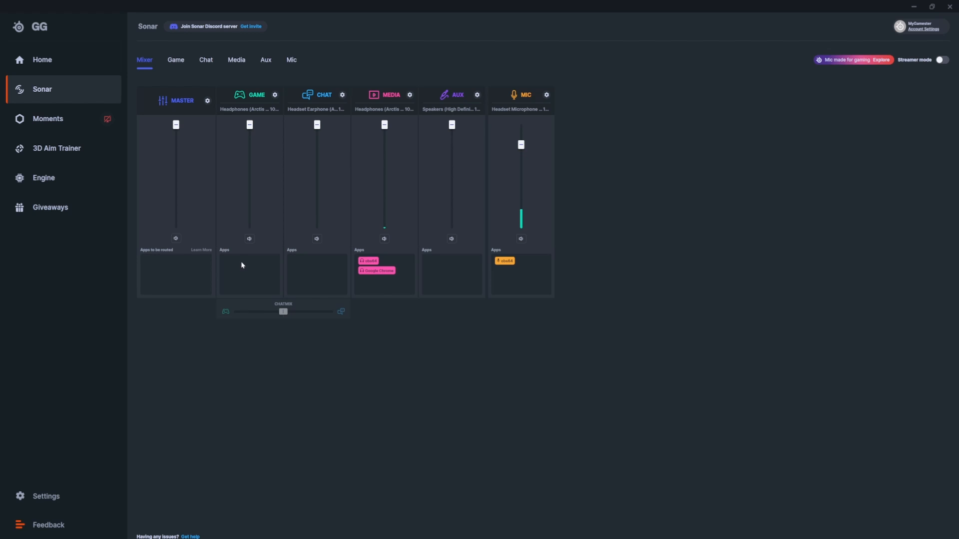
mouse_move(227, 268)
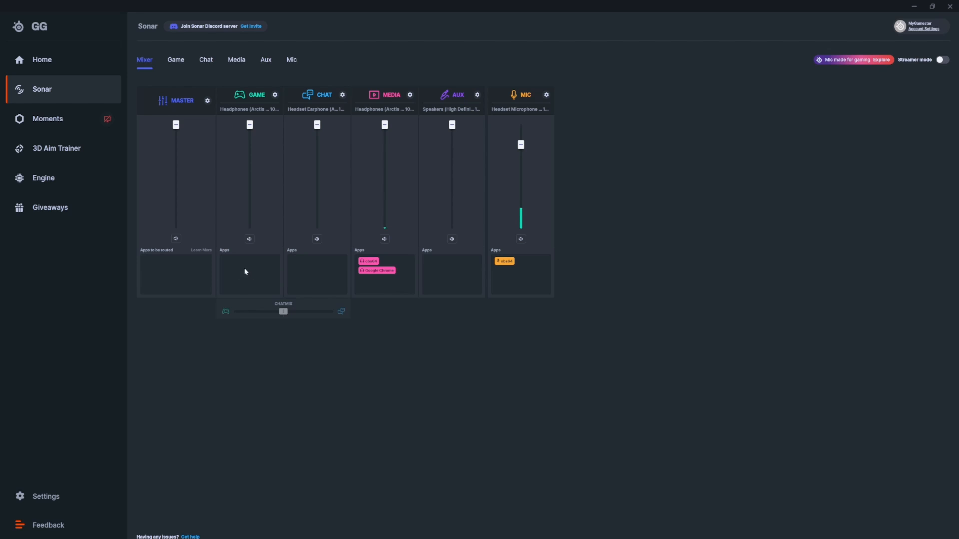
mouse_move(389, 217)
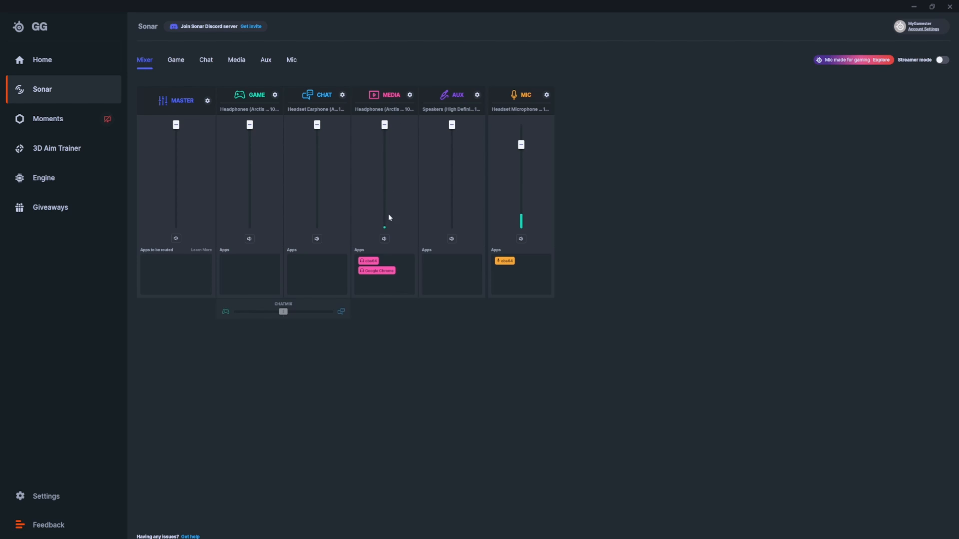
mouse_move(386, 283)
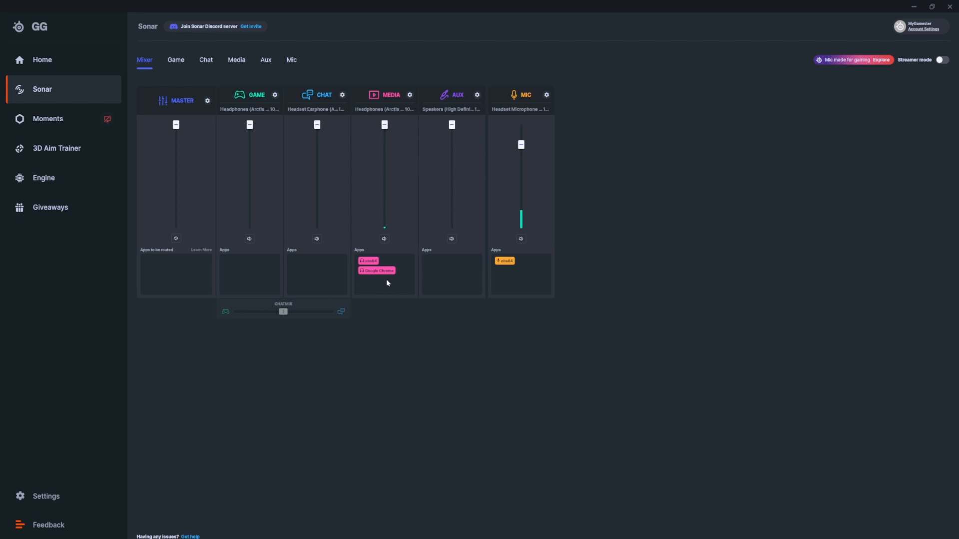